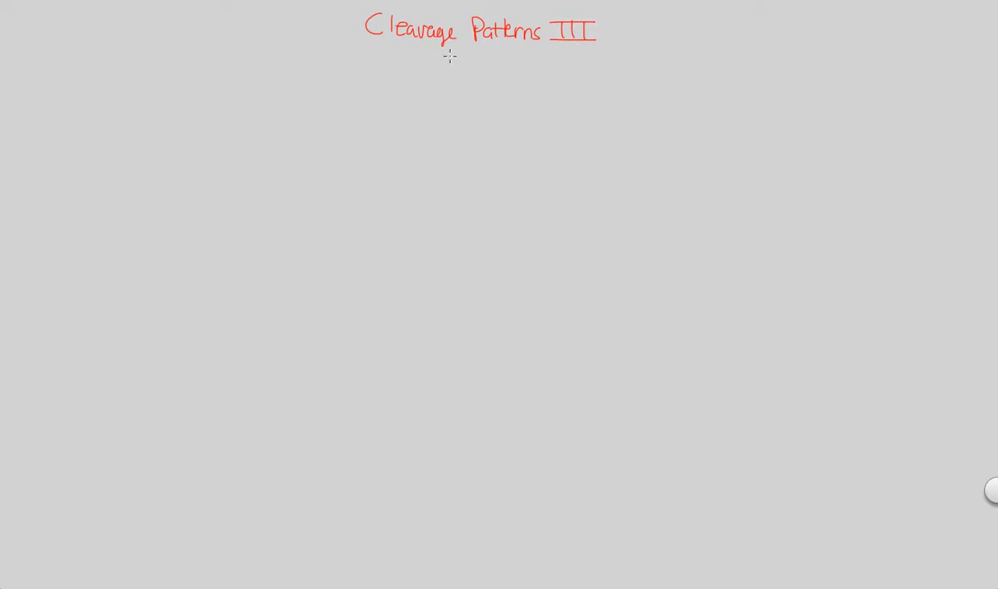
mouse_move(335, 37)
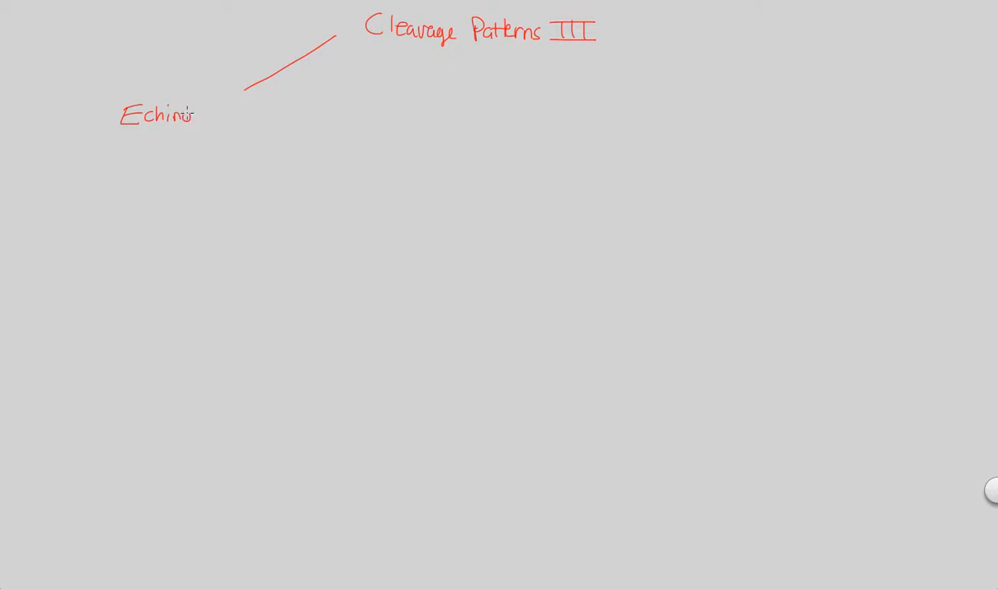
- Handwrite 'Echinoderms, mammals, annelids' in red beneath the title branch line
text(derms, mammals,)
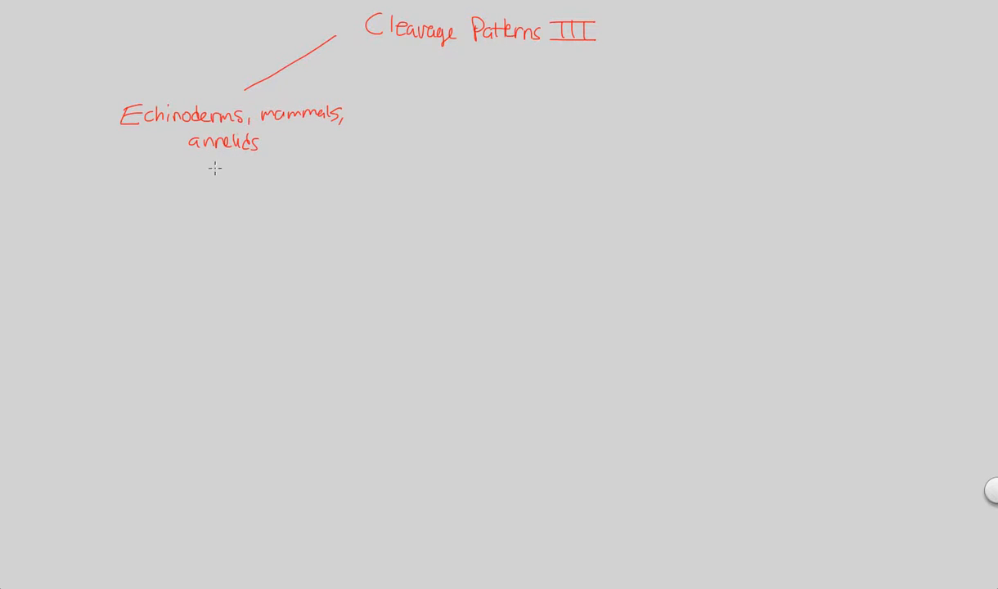
mouse_move(191, 195)
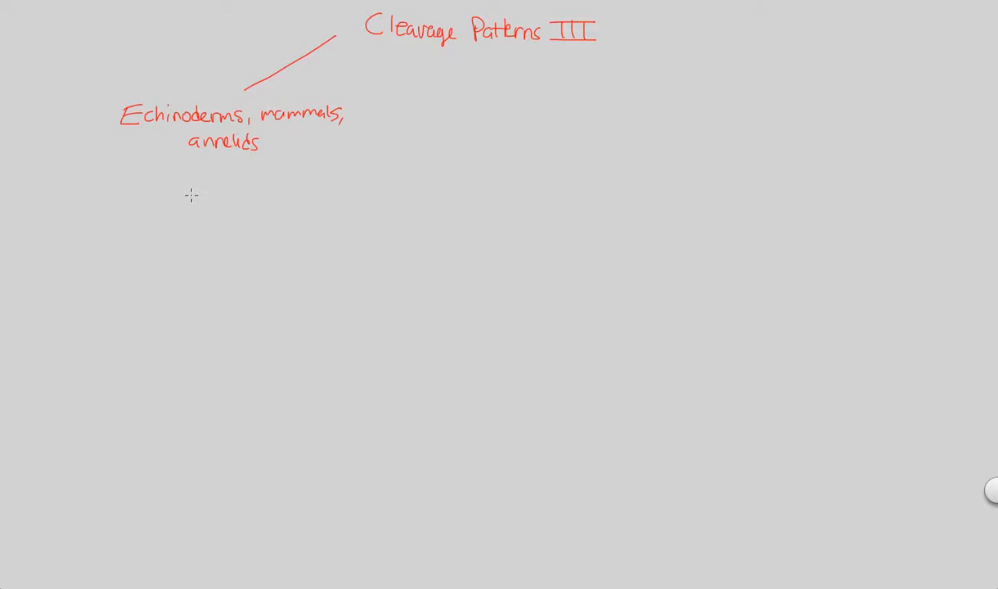
mouse_move(177, 144)
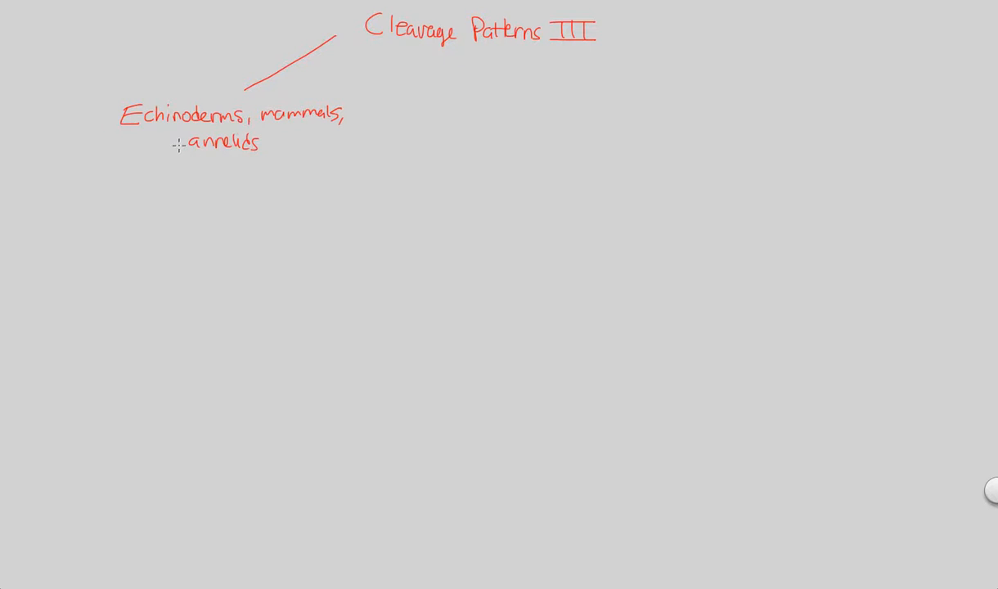
mouse_move(133, 159)
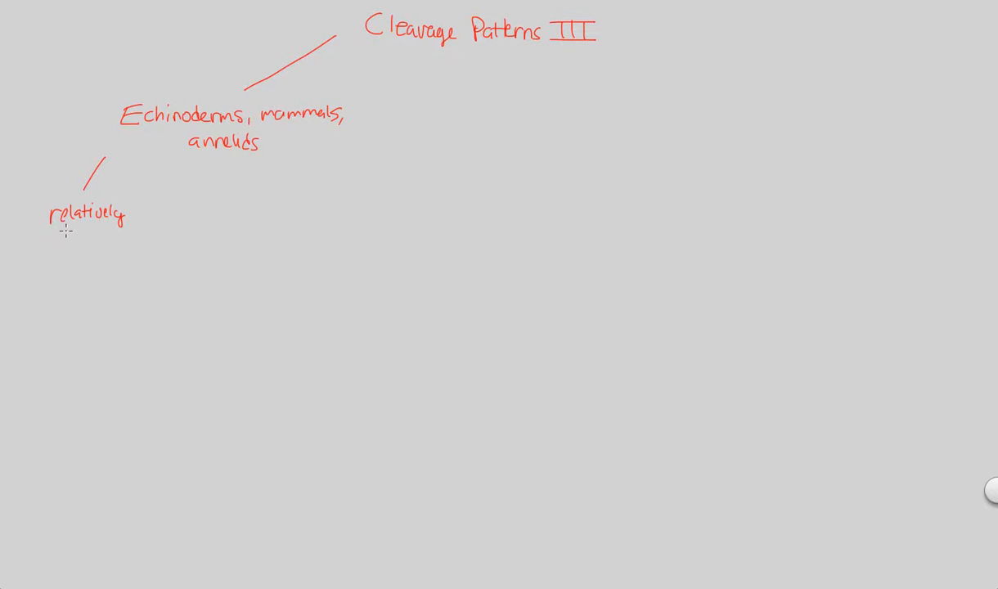
- Handwrite 'relatively little amount of yolk' under the group note
text(little)
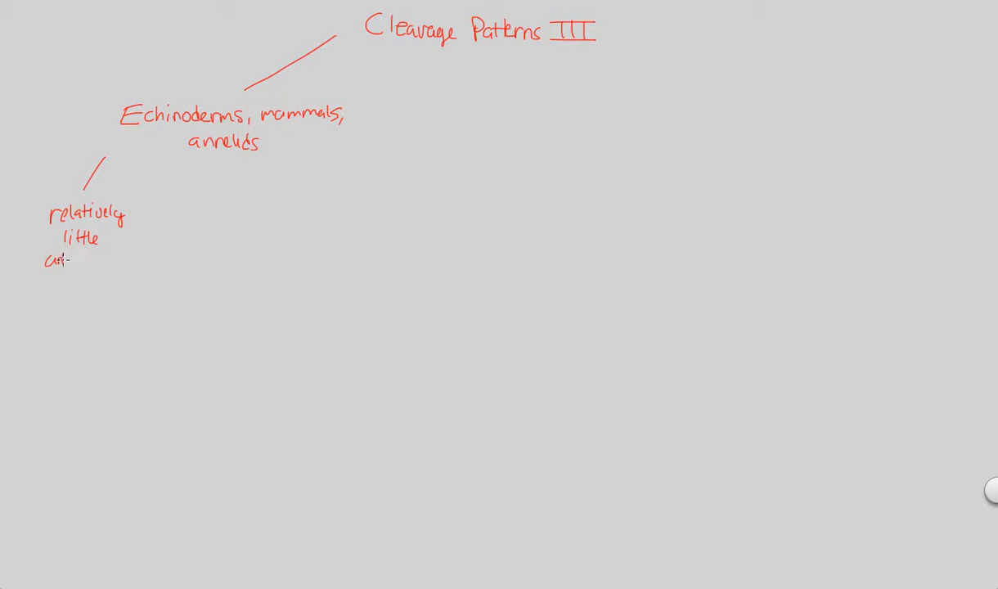
text(amount)
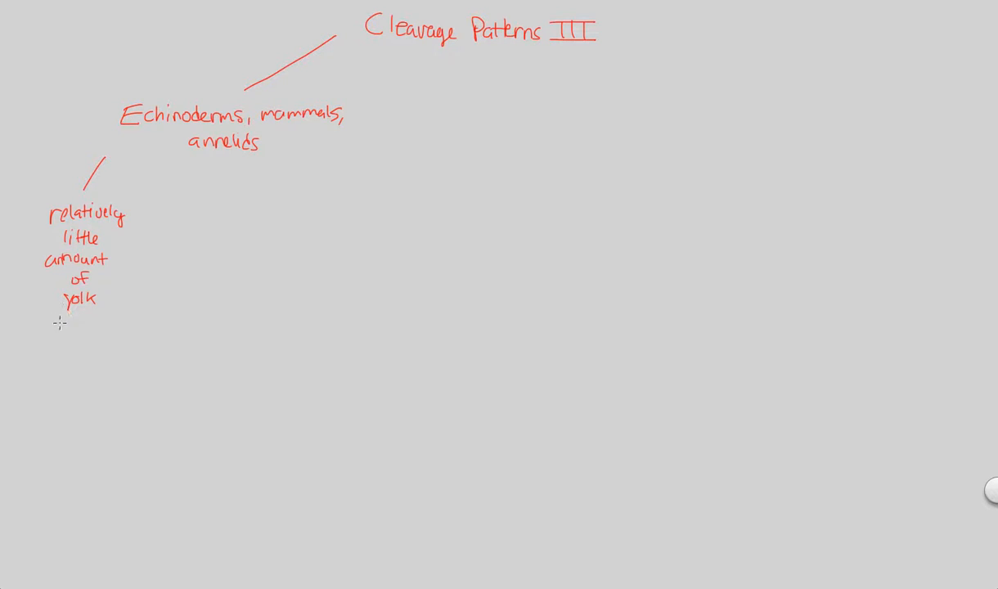
mouse_move(33, 318)
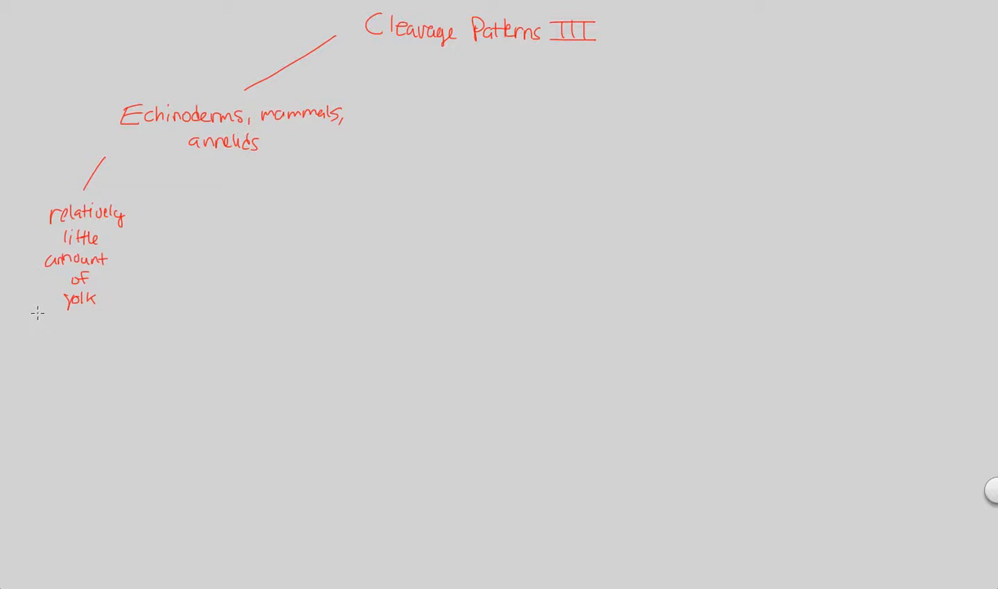
mouse_move(63, 298)
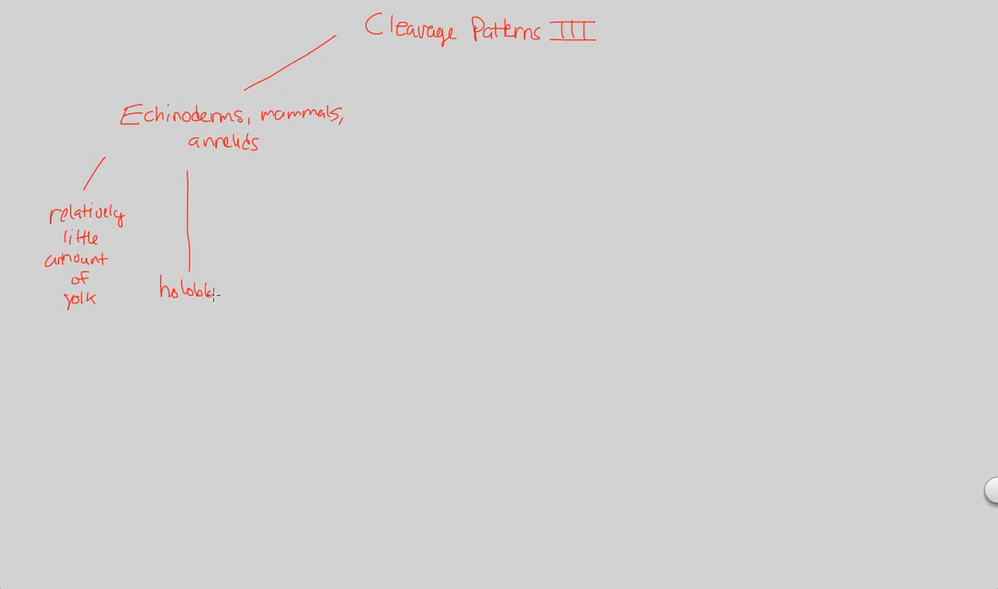
- Handwrite and underline 'holoblastic cleavage' with a connector line below it
text(holoblastic cleavage)
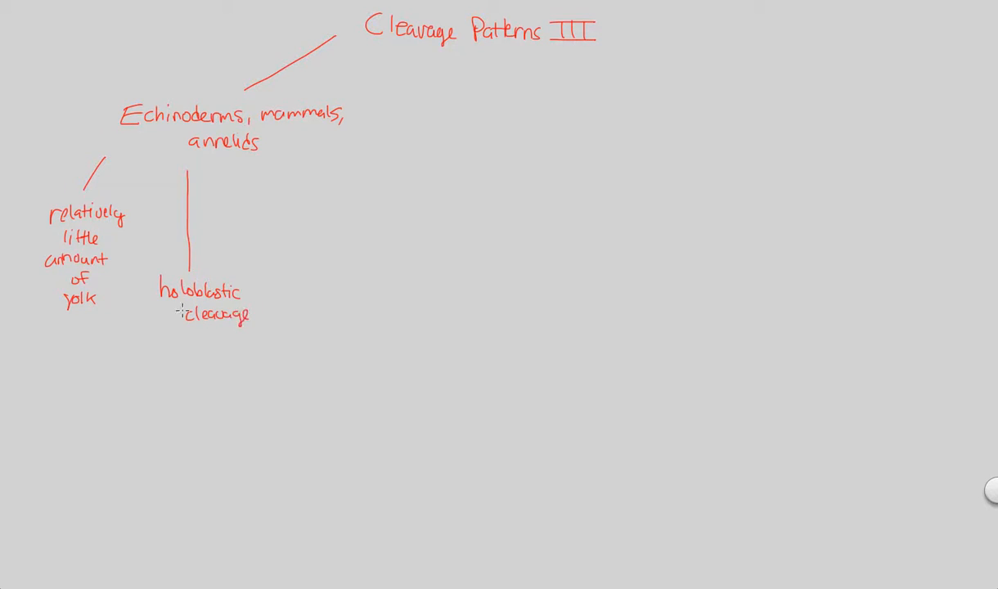
drag(164, 308, 249, 308)
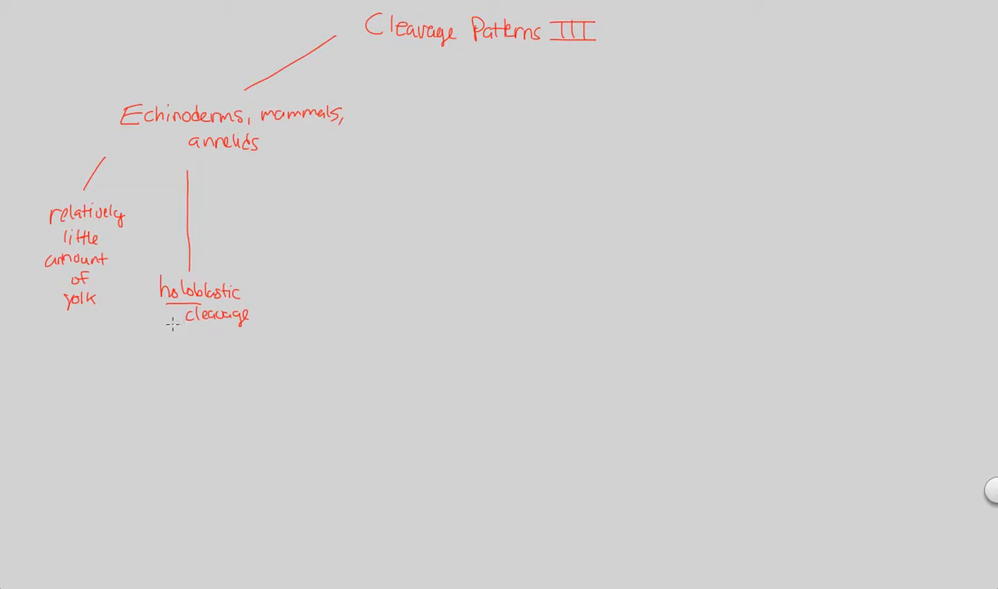
drag(197, 326, 197, 347)
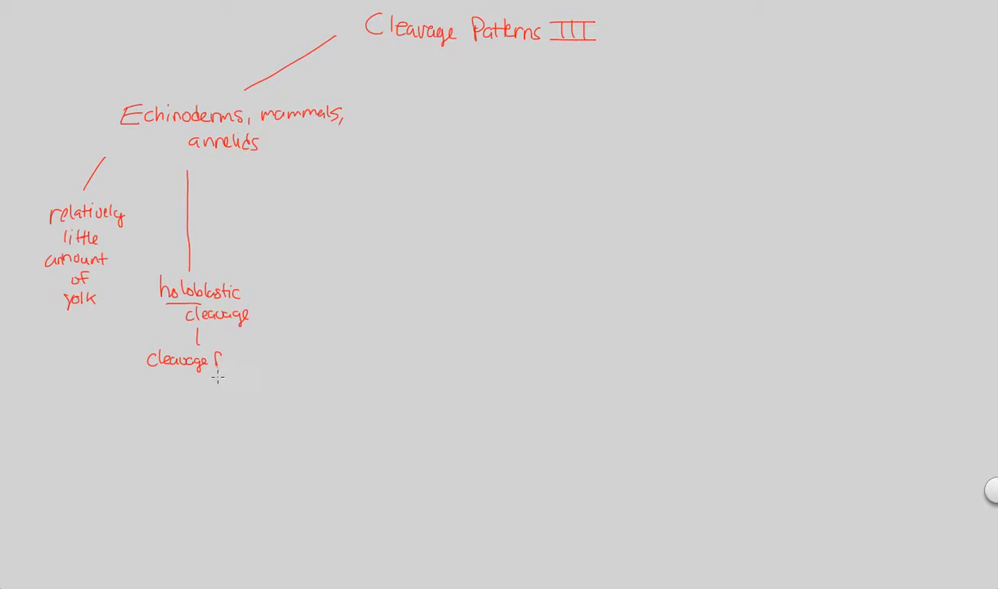
- Handwrite 'Cleavage furrow passes entirely through egg' beneath the connector
text(furro)
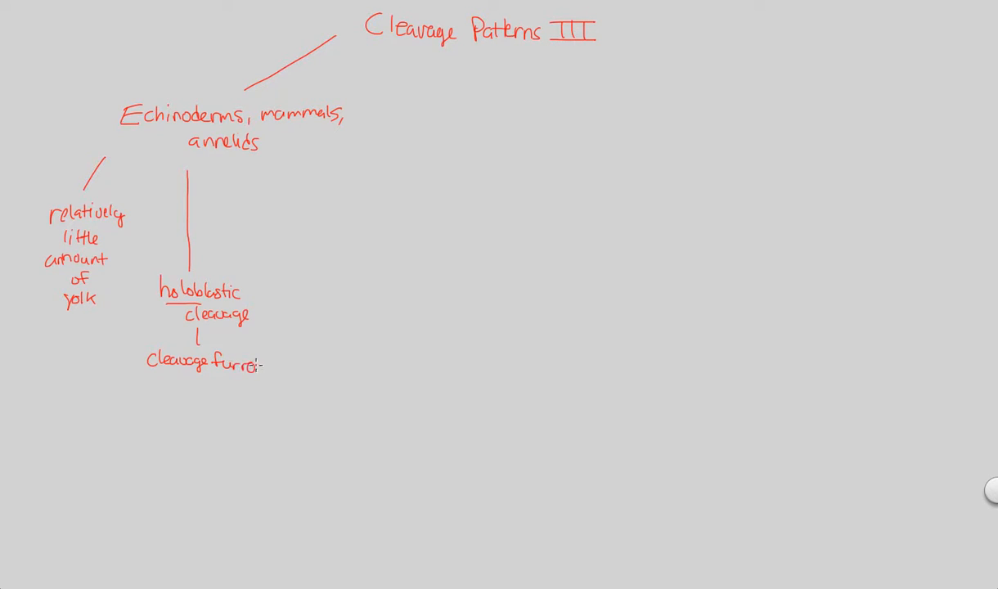
text(w)
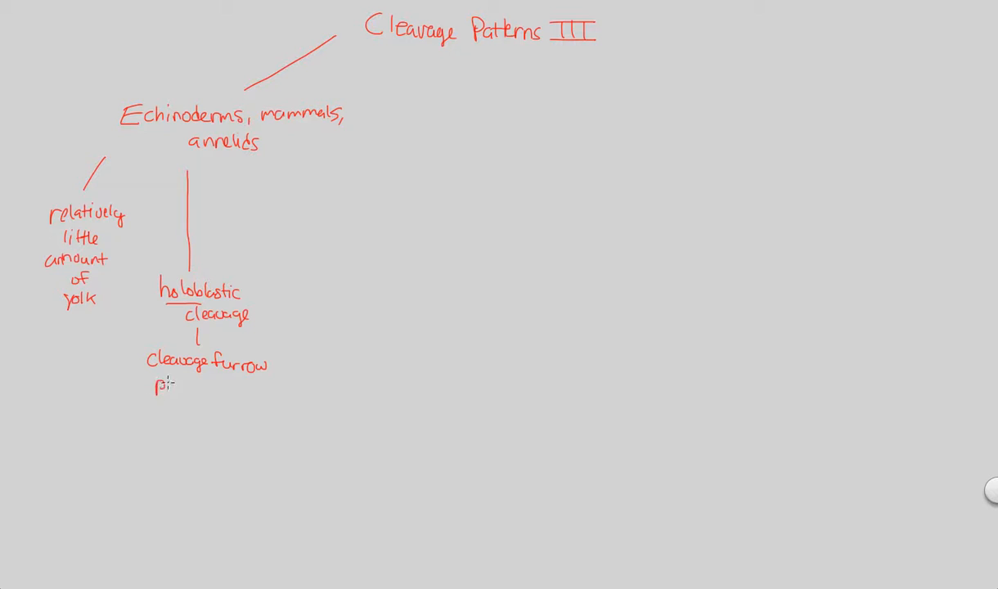
text(passes e)
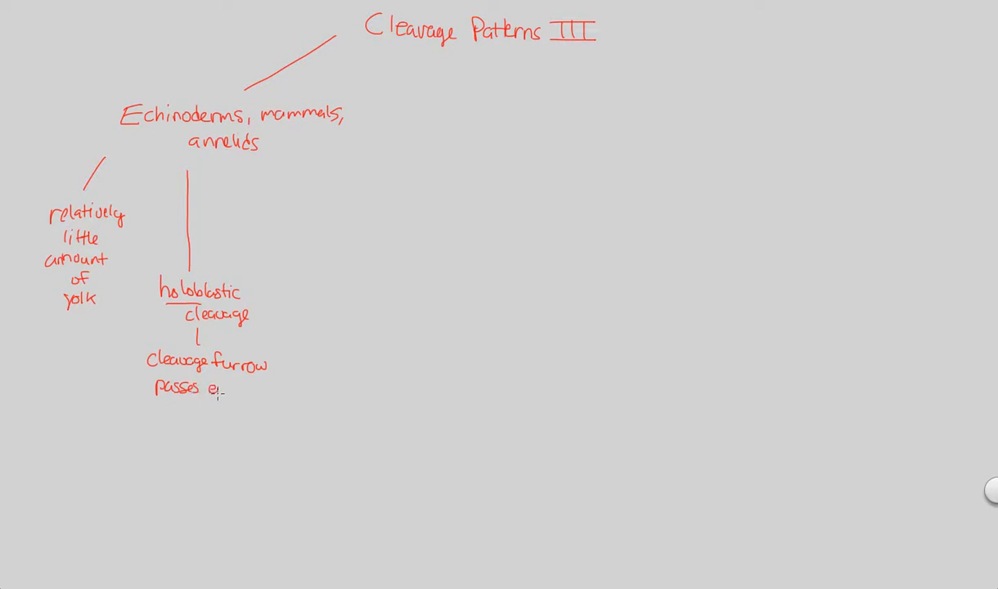
text(entirely)
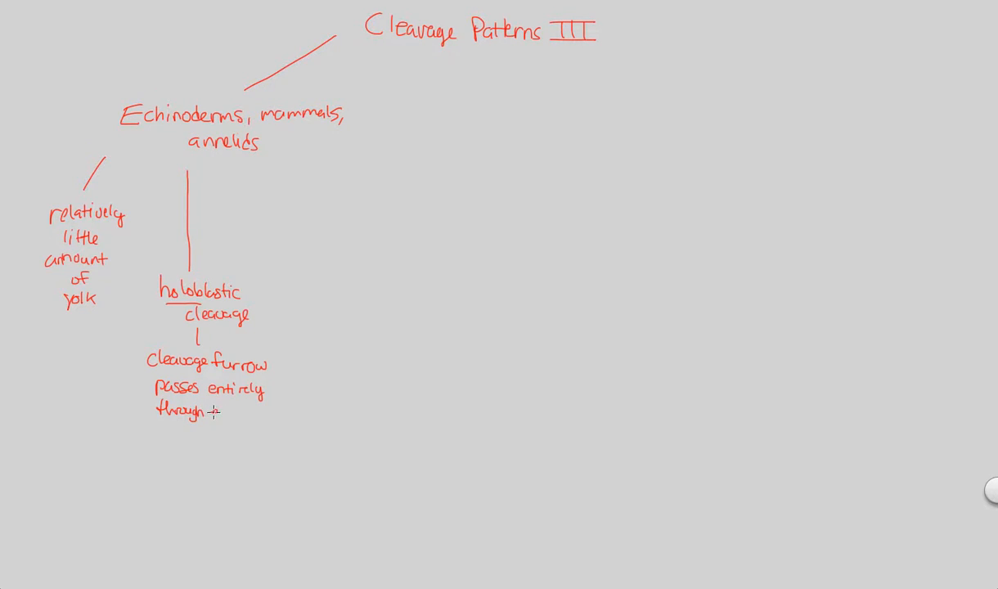
text(egg)
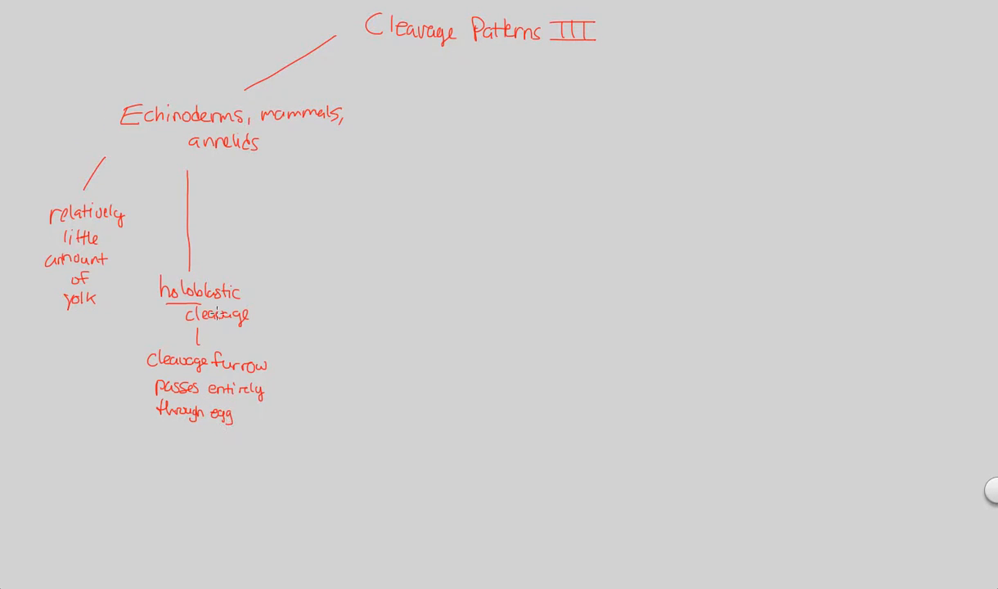
mouse_move(263, 271)
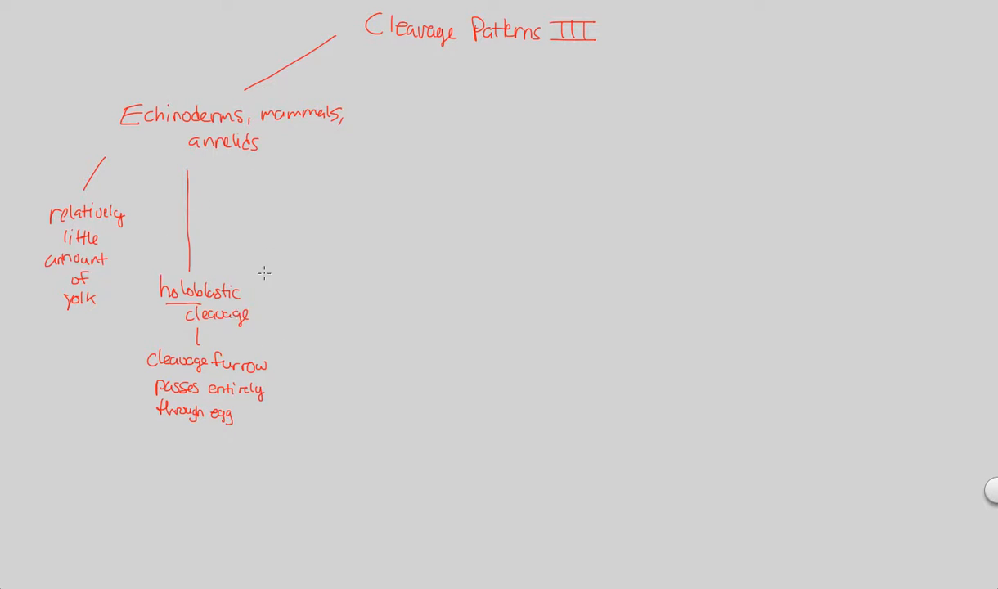
mouse_move(282, 163)
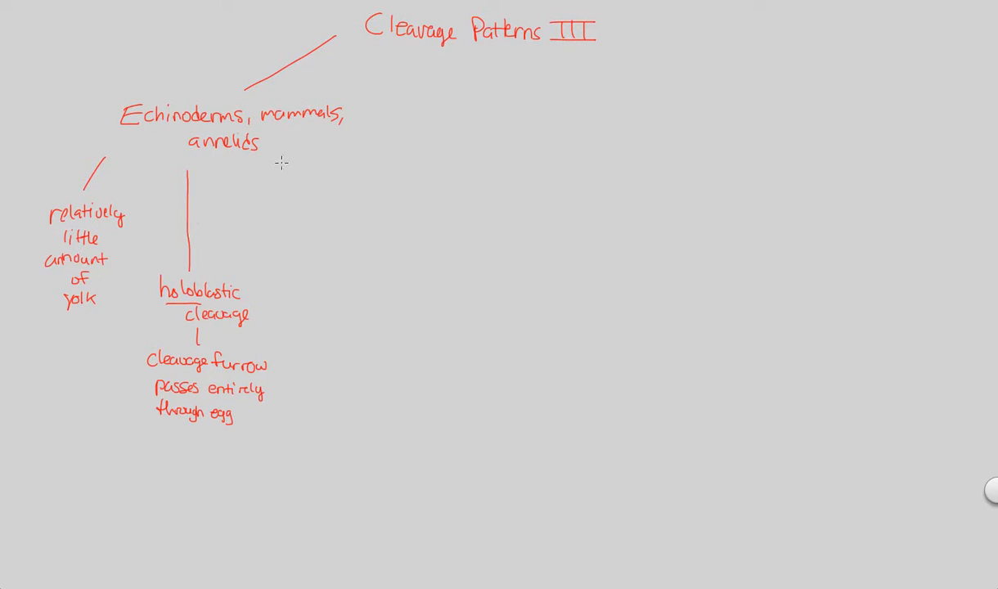
- Draw the third branch line and handwrite 'Central blastocoel formation' at its end
drag(278, 156, 301, 226)
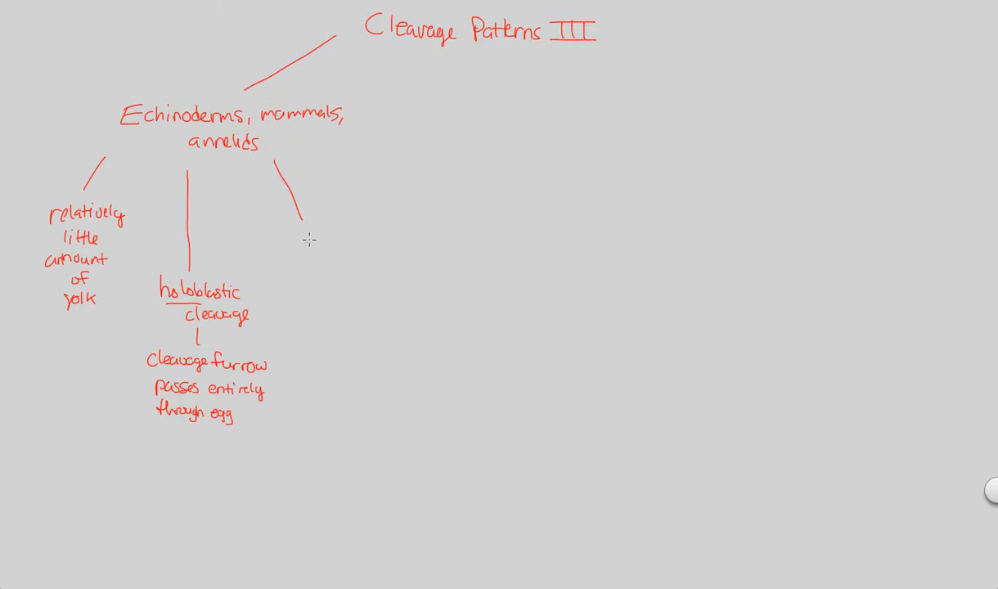
text(Central blast)
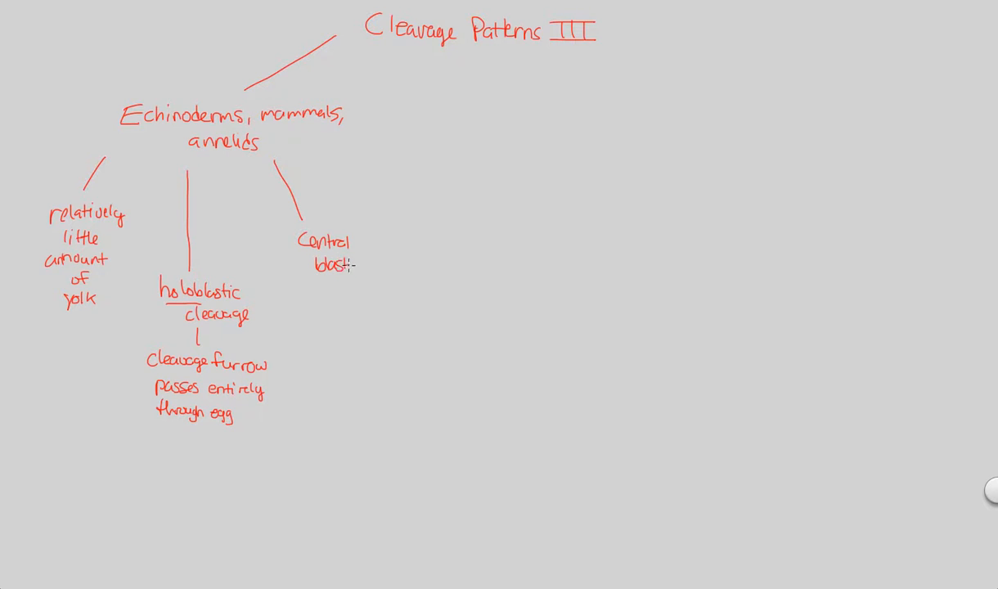
text(coel)
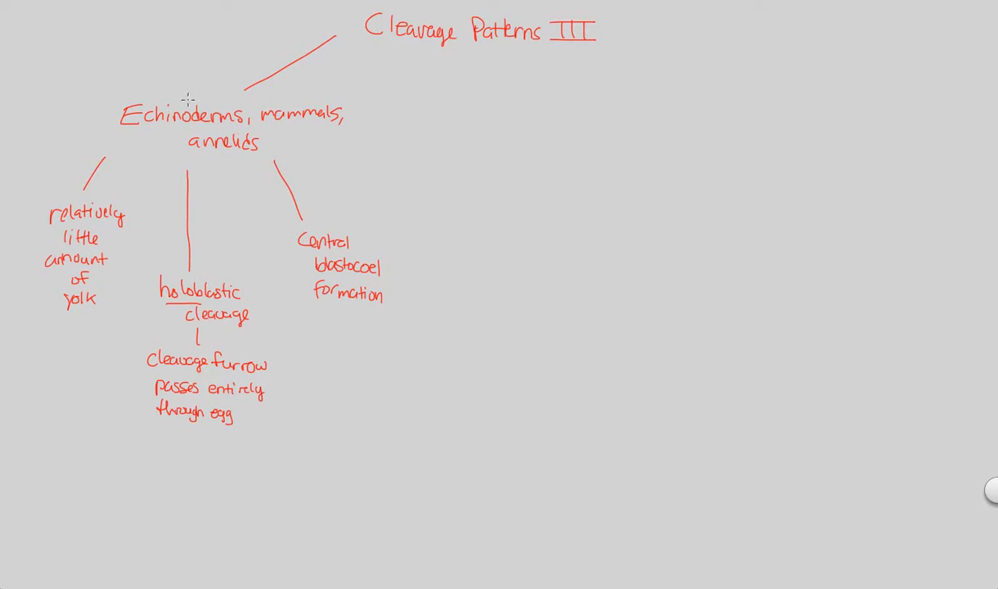
mouse_move(412, 286)
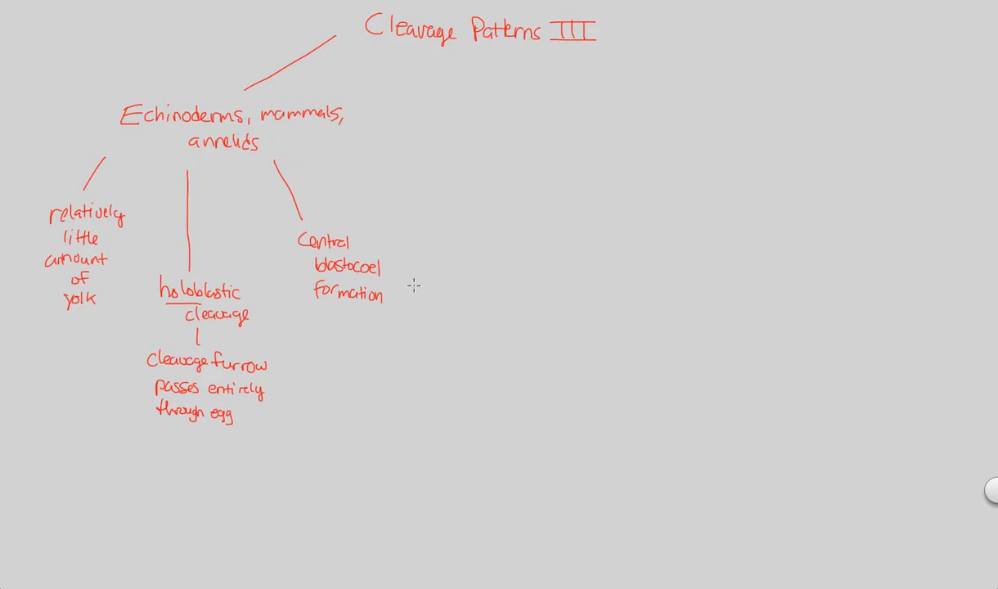
mouse_move(350, 319)
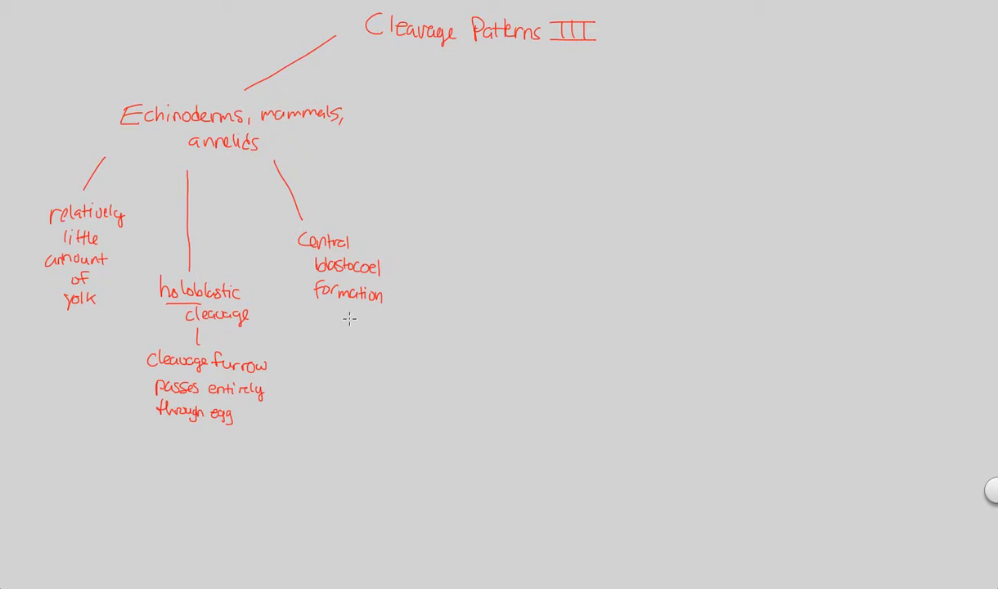
mouse_move(328, 155)
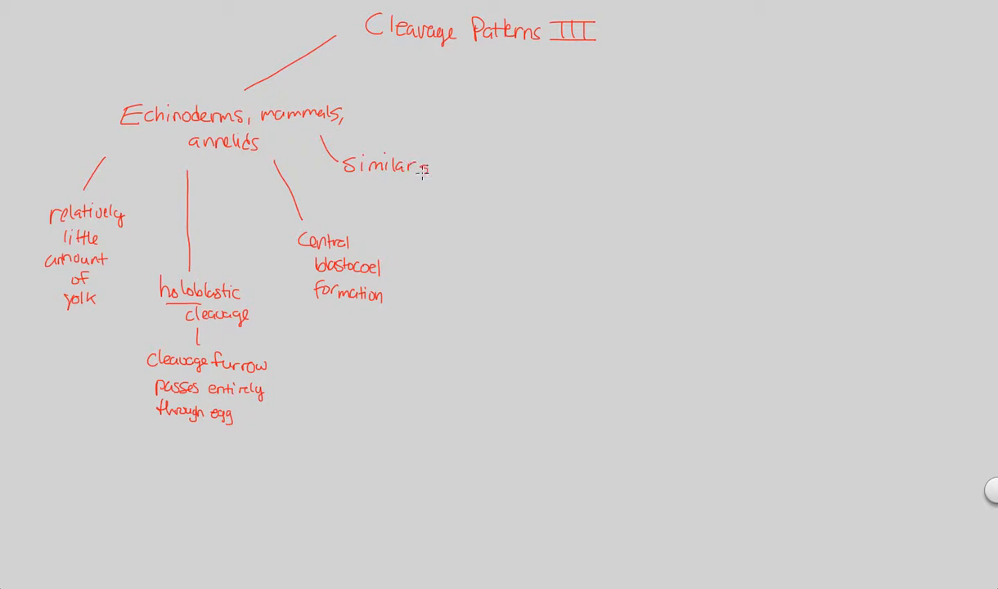
- Handwrite 'Similar sized blastomeres', note 1→2→4→8, and start a branch line from the title
text(sized)
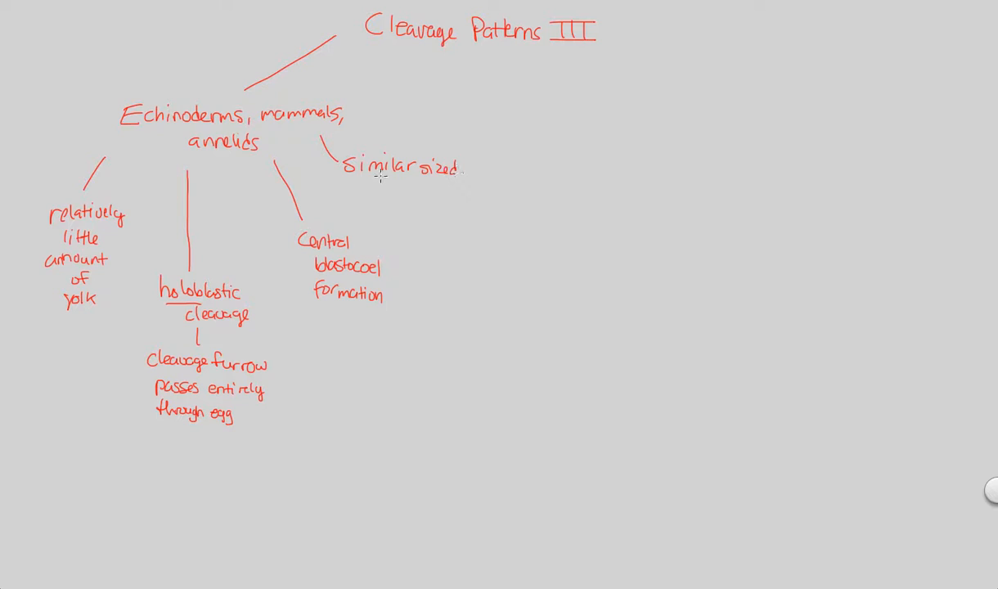
text(blastomeres)
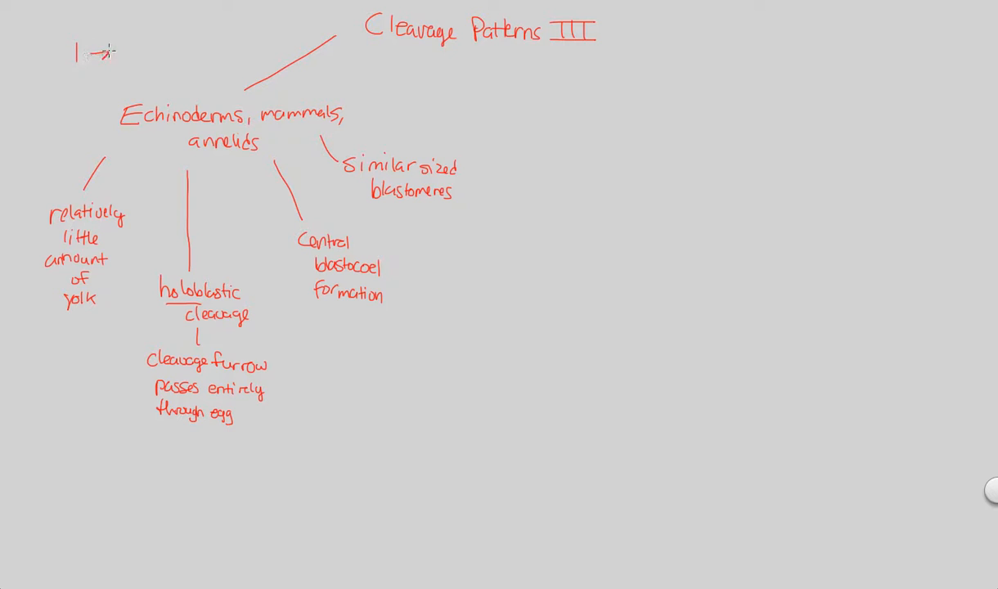
text(2 →4)
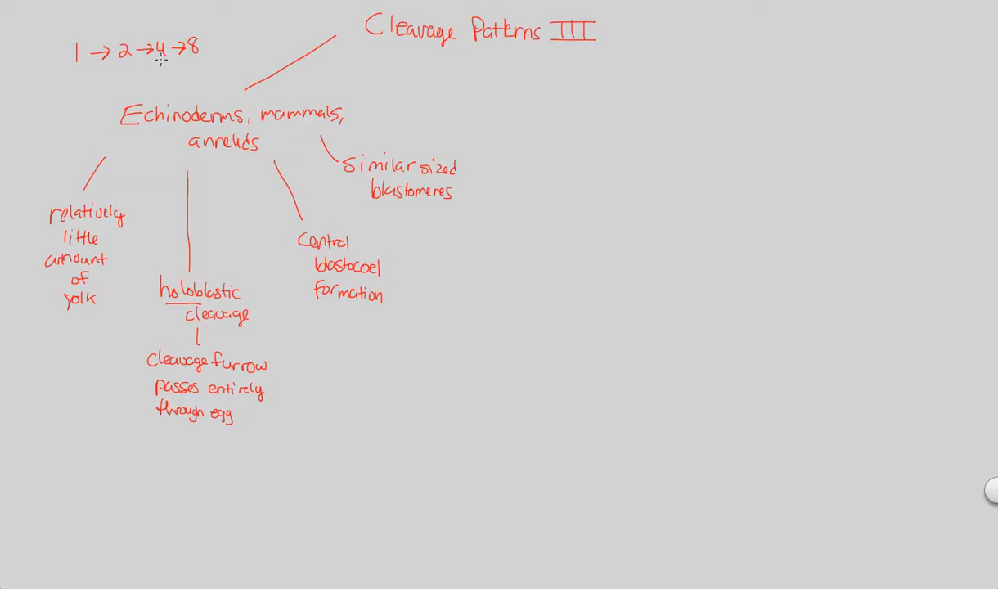
mouse_move(356, 281)
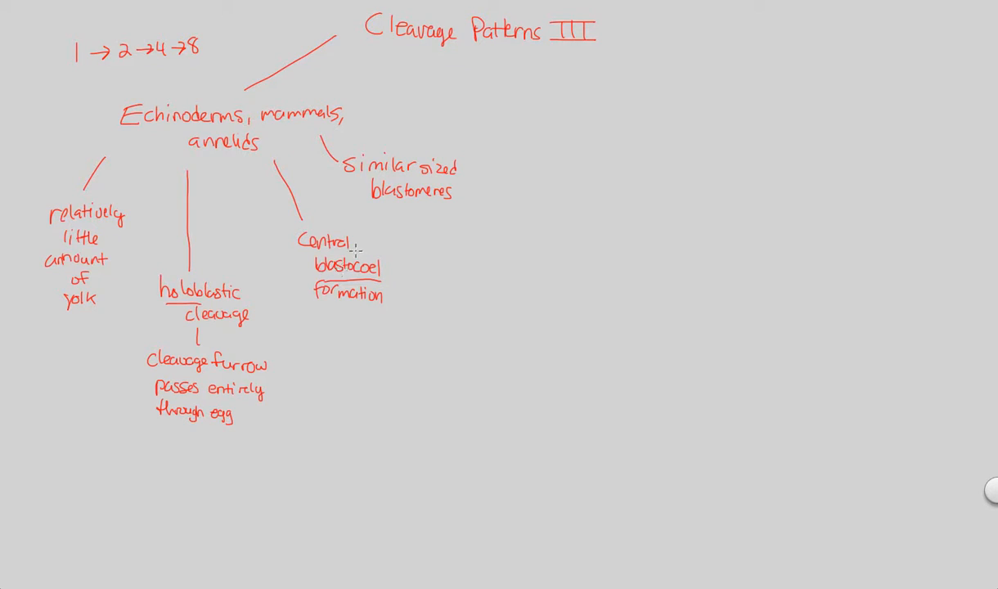
mouse_move(173, 242)
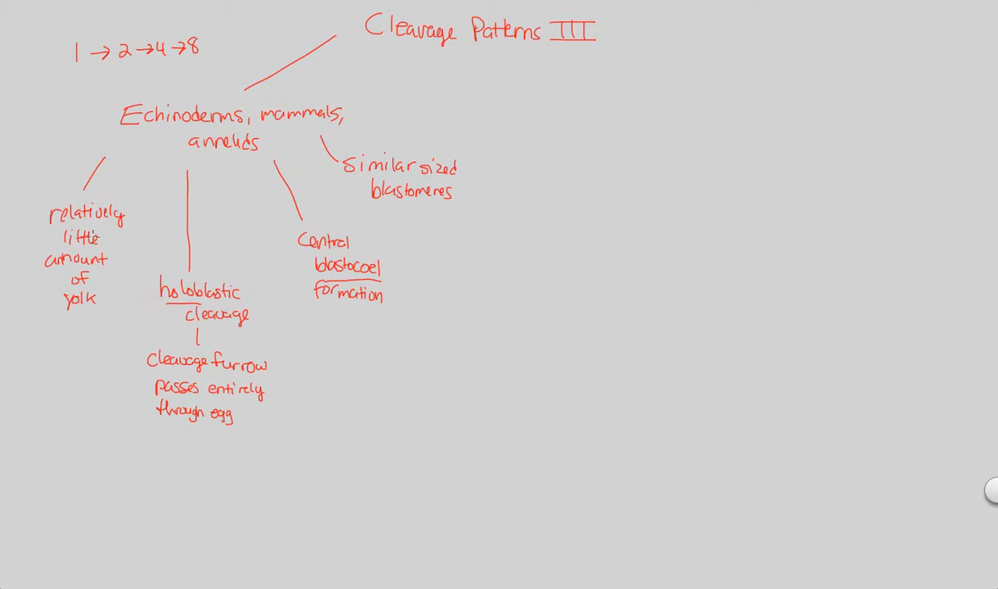
mouse_move(157, 239)
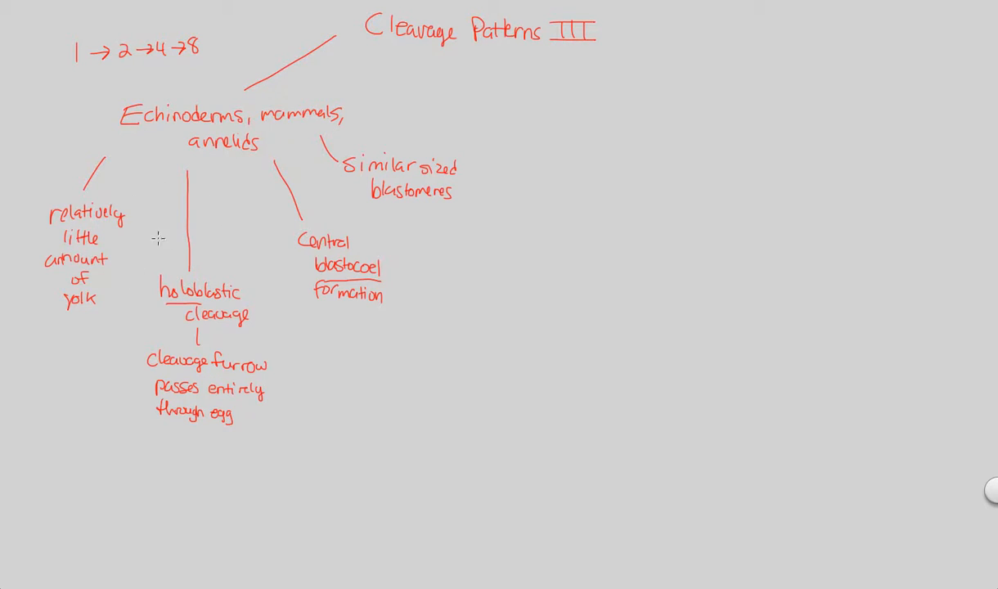
mouse_move(72, 268)
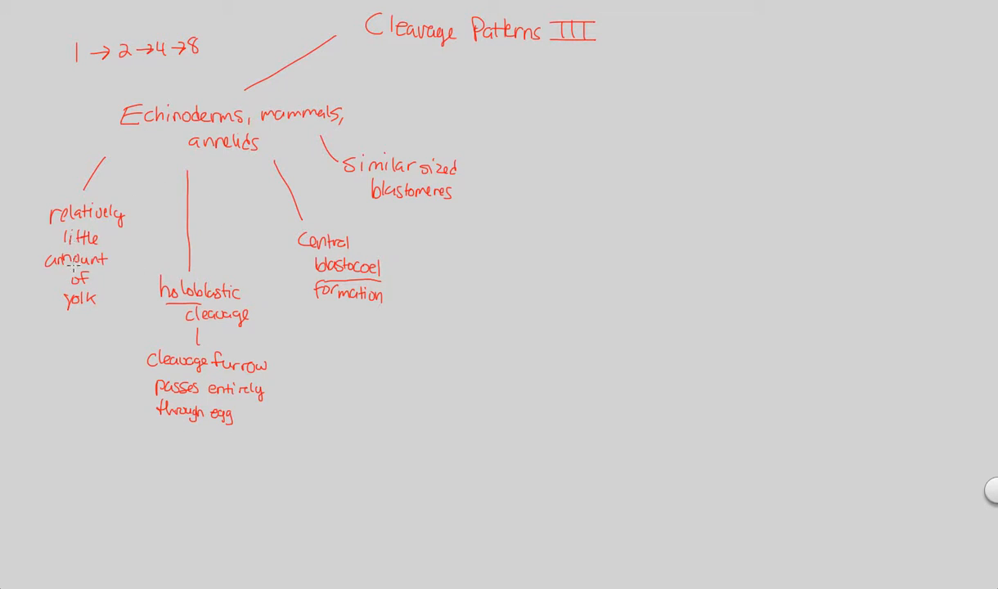
mouse_move(66, 292)
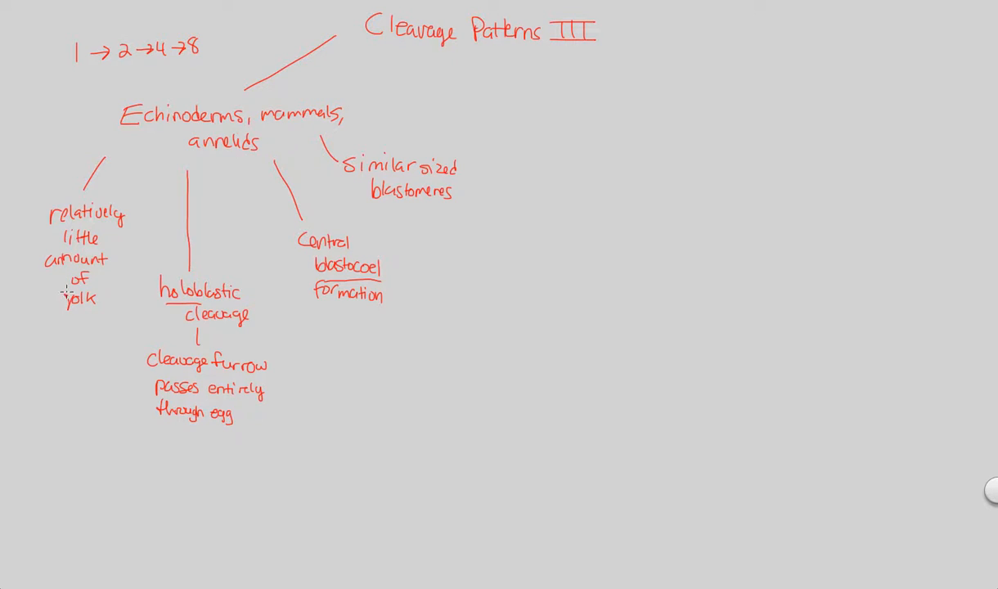
mouse_move(504, 81)
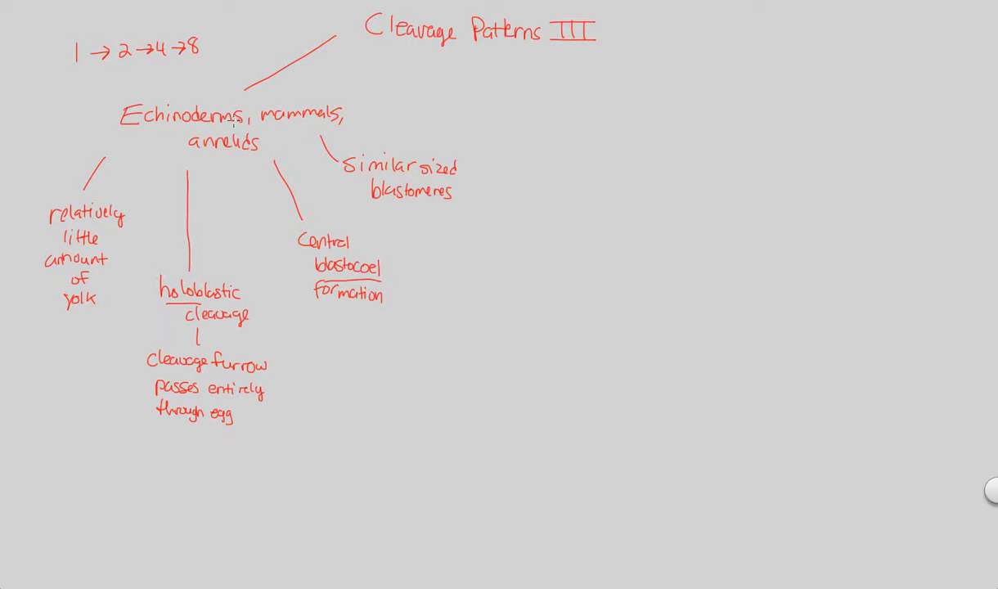
mouse_move(272, 156)
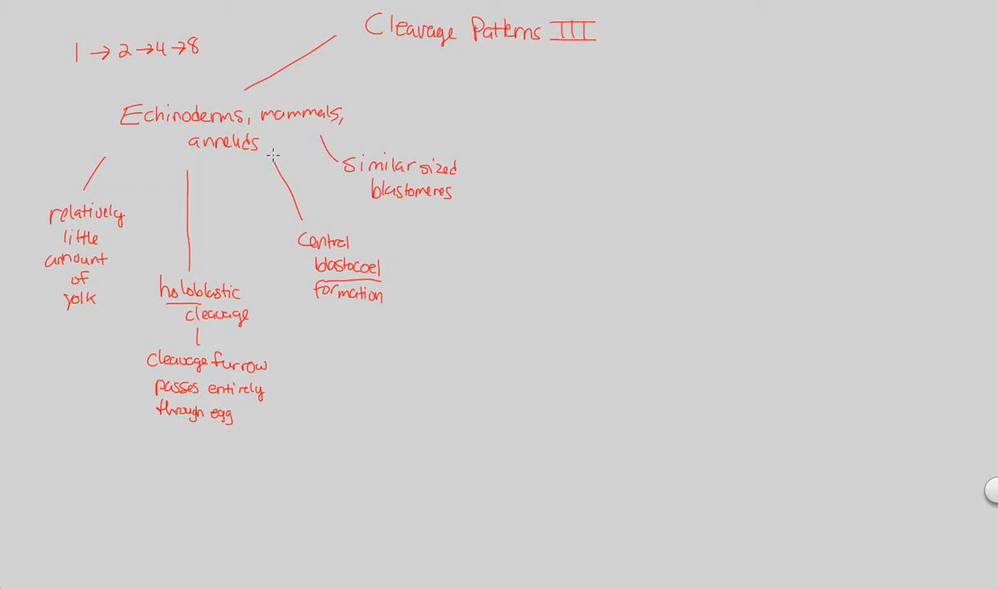
mouse_move(336, 193)
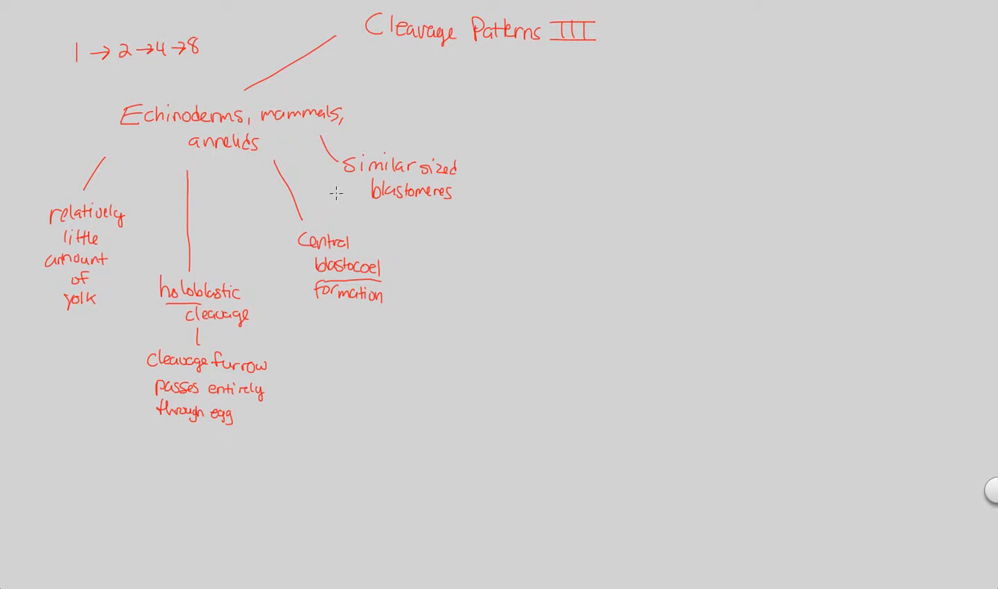
mouse_move(341, 207)
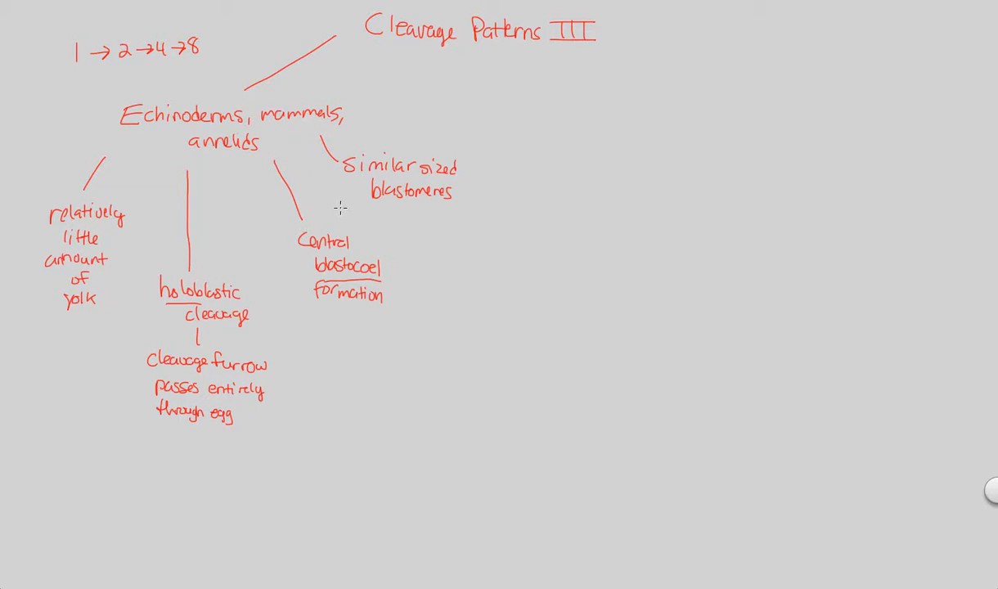
mouse_move(340, 214)
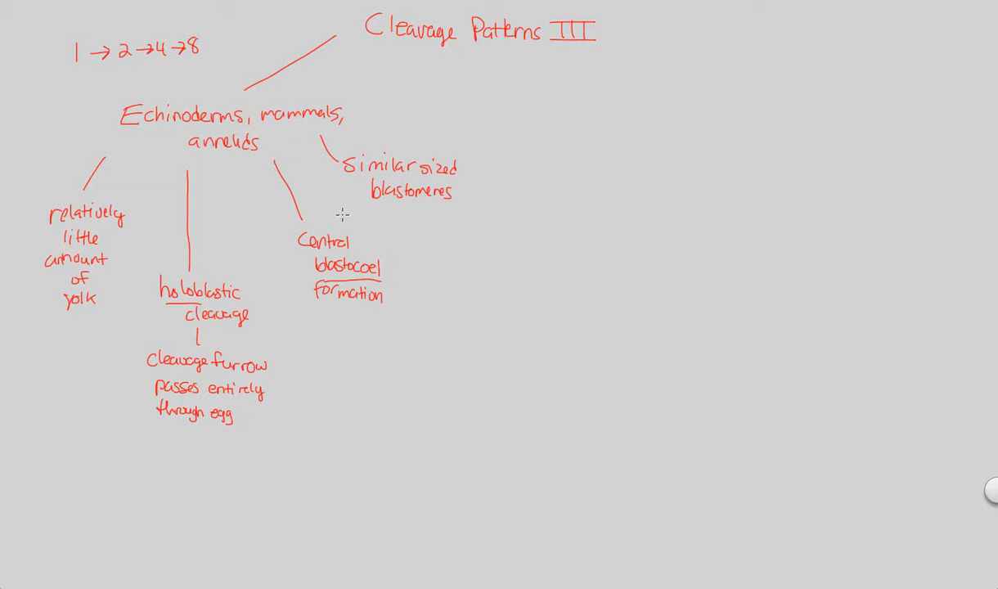
drag(520, 79, 537, 196)
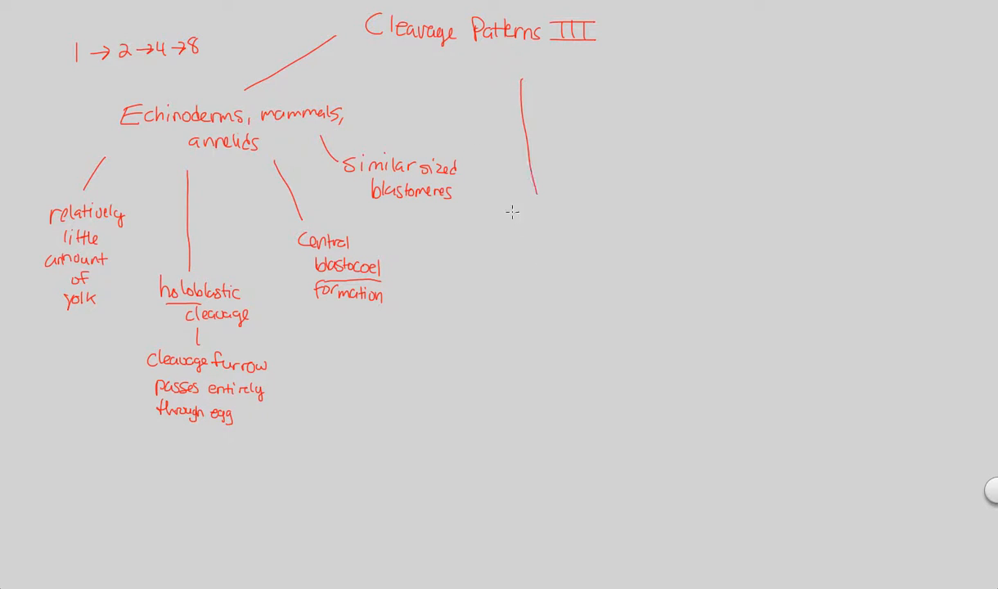